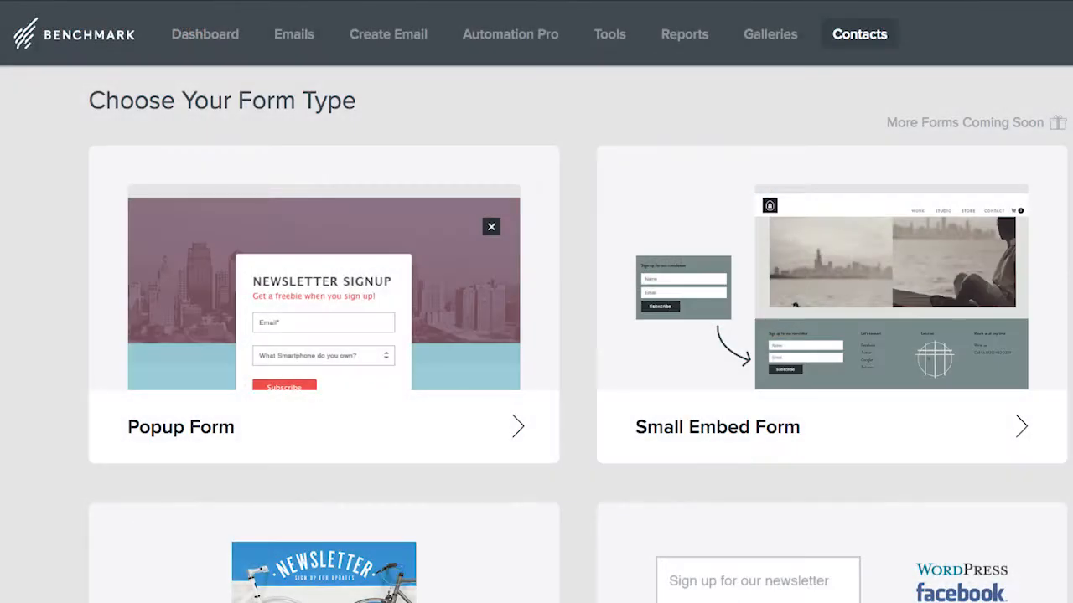
Browse the template gallery down to Educational Courses, E-Commerce, Photography Promotion, Article Digest and Ebooks.
left_click(322, 305)
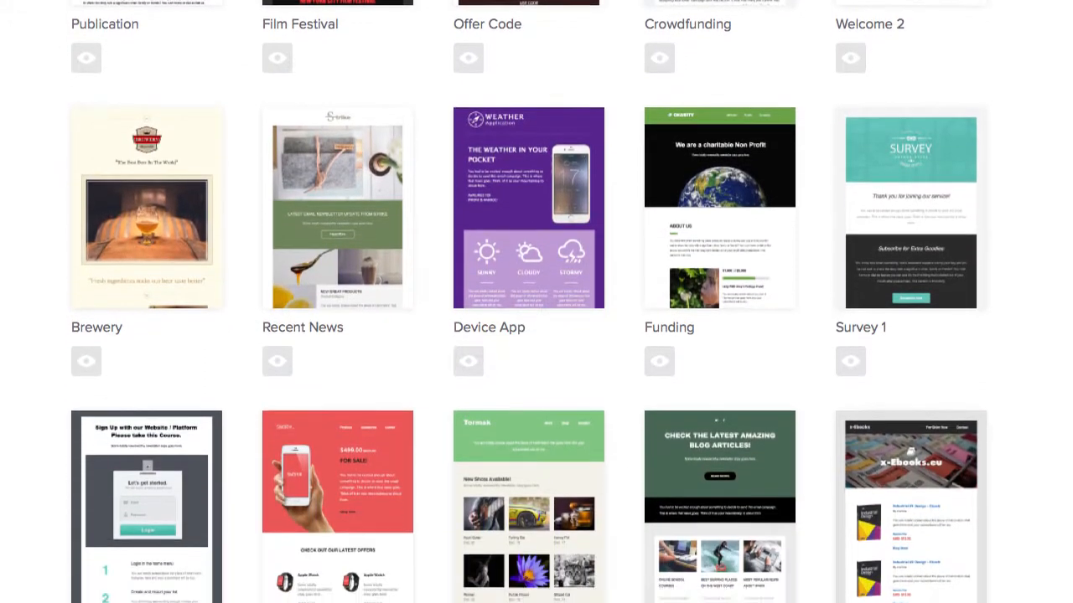
scroll("down", 3)
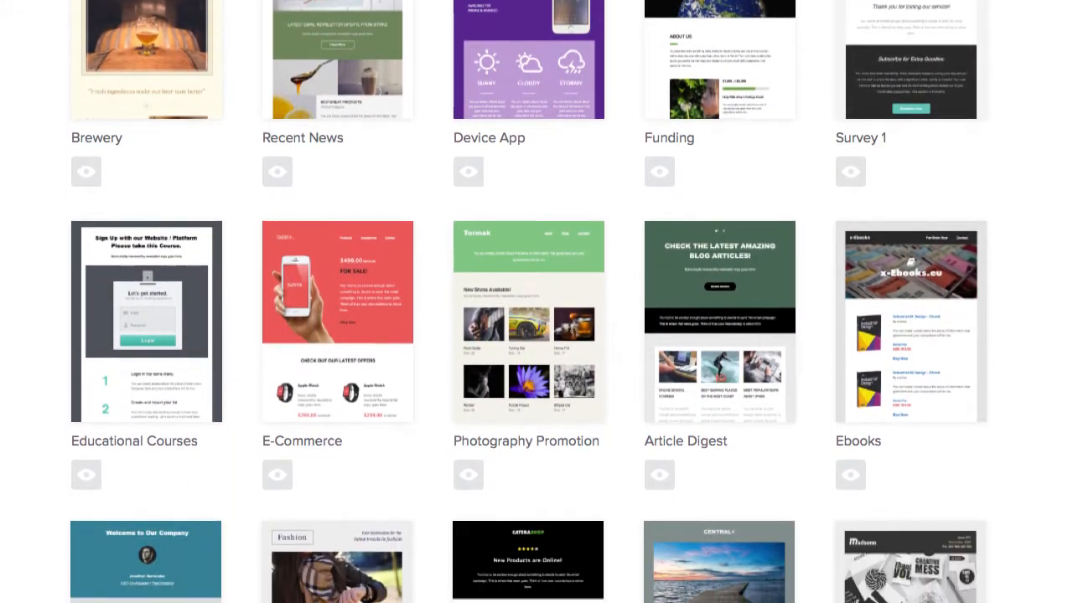